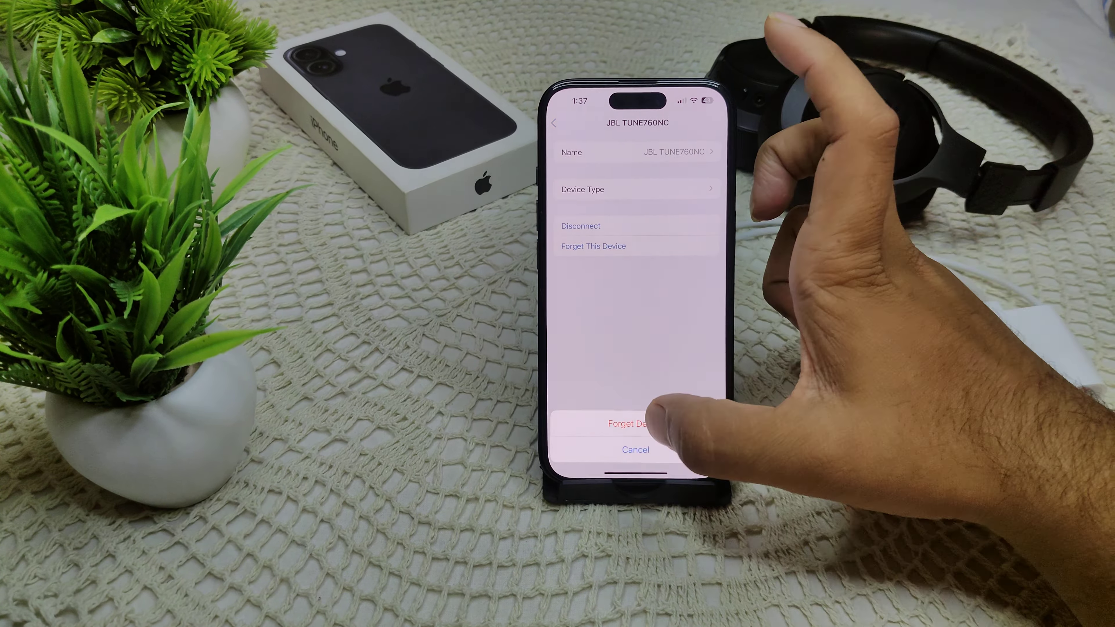
- Confirm Forget Device so the JBL TUNE760NC headphones are removed from the phone
left_click(626, 424)
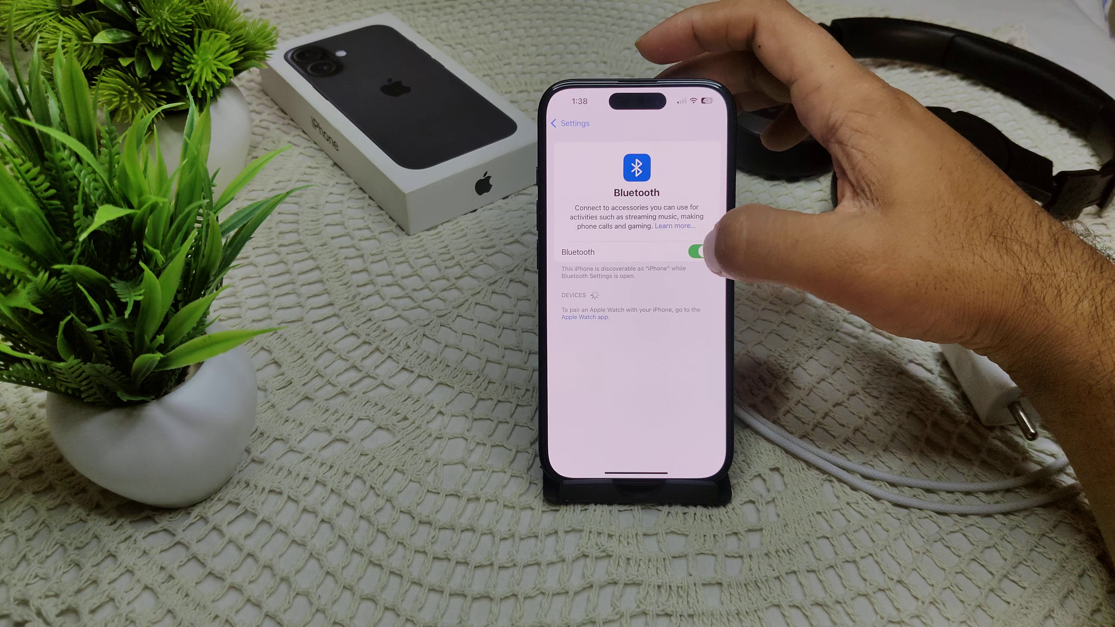
- Switch Bluetooth off and back on so the phone rescans and ABBLE appears nearby
left_click(697, 251)
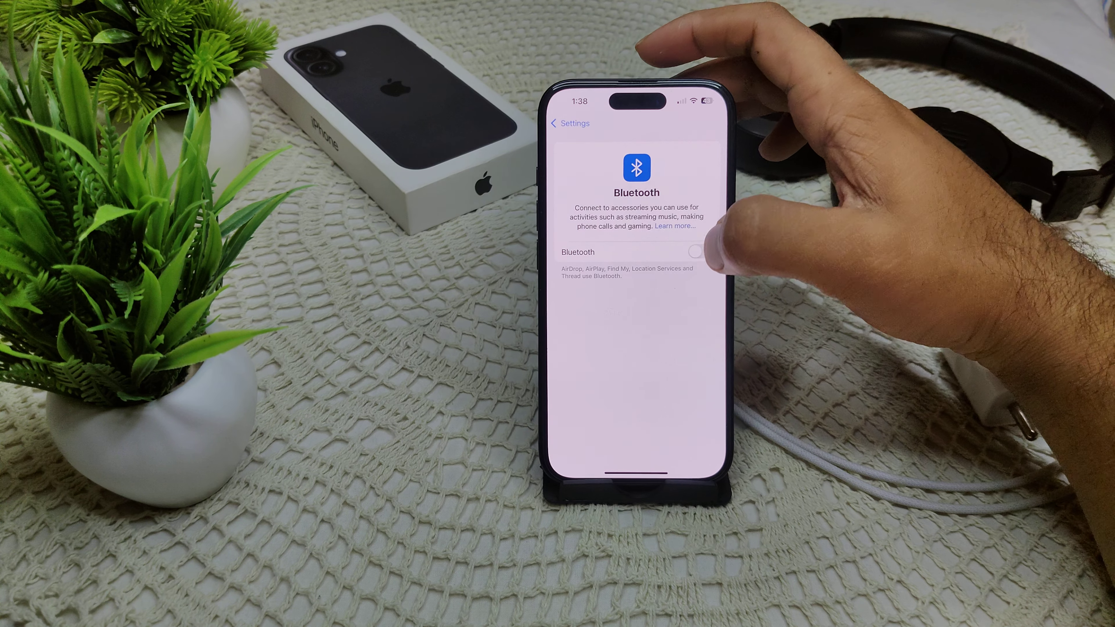
left_click(698, 252)
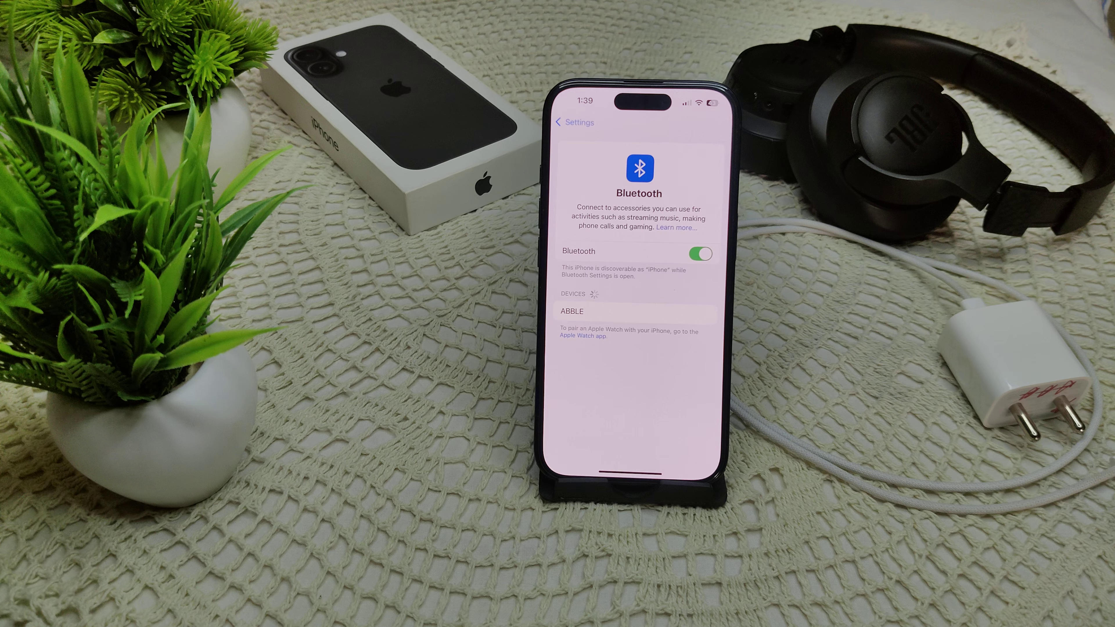
- Switch Bluetooth off and on a second time before heading to the home screen
left_click(712, 254)
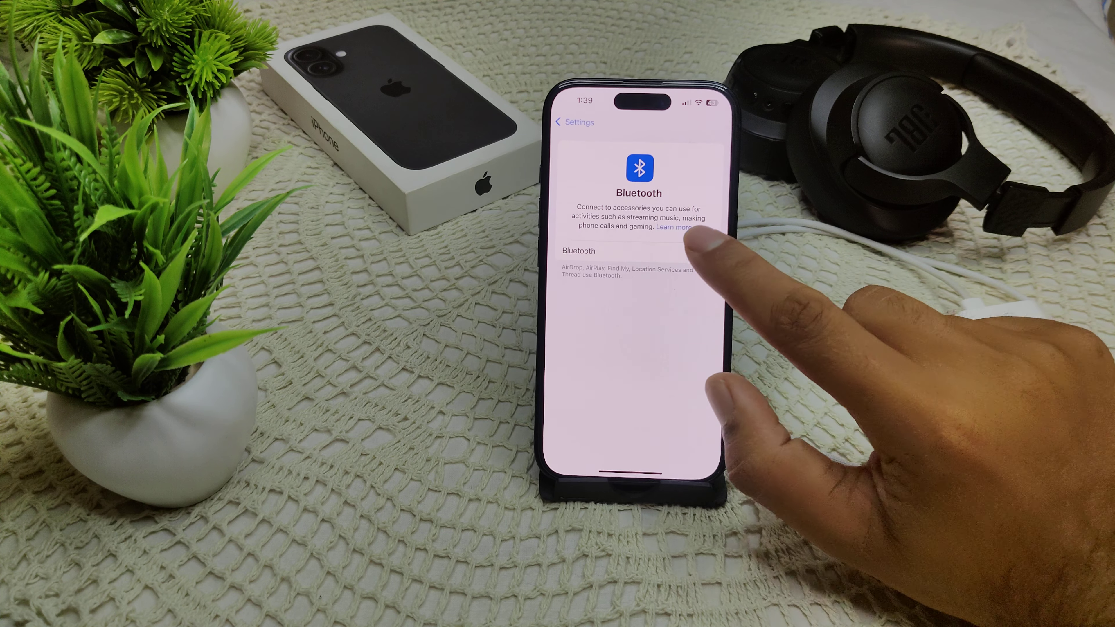
left_click(691, 254)
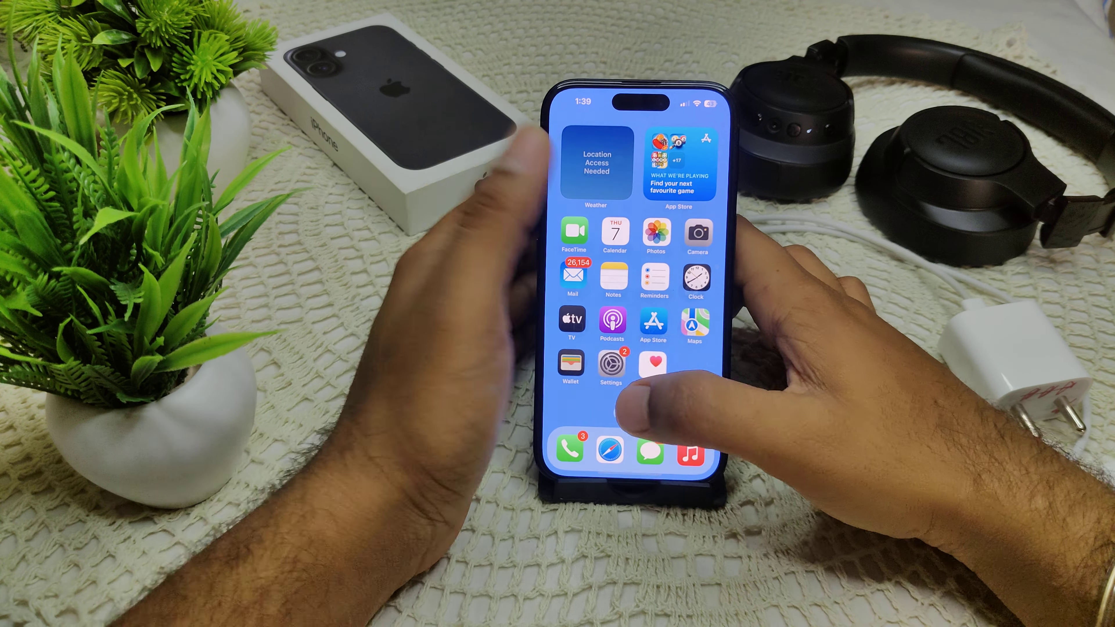
- Return from Transfer or Reset iPhone to the General settings list in Settings
left_click(608, 364)
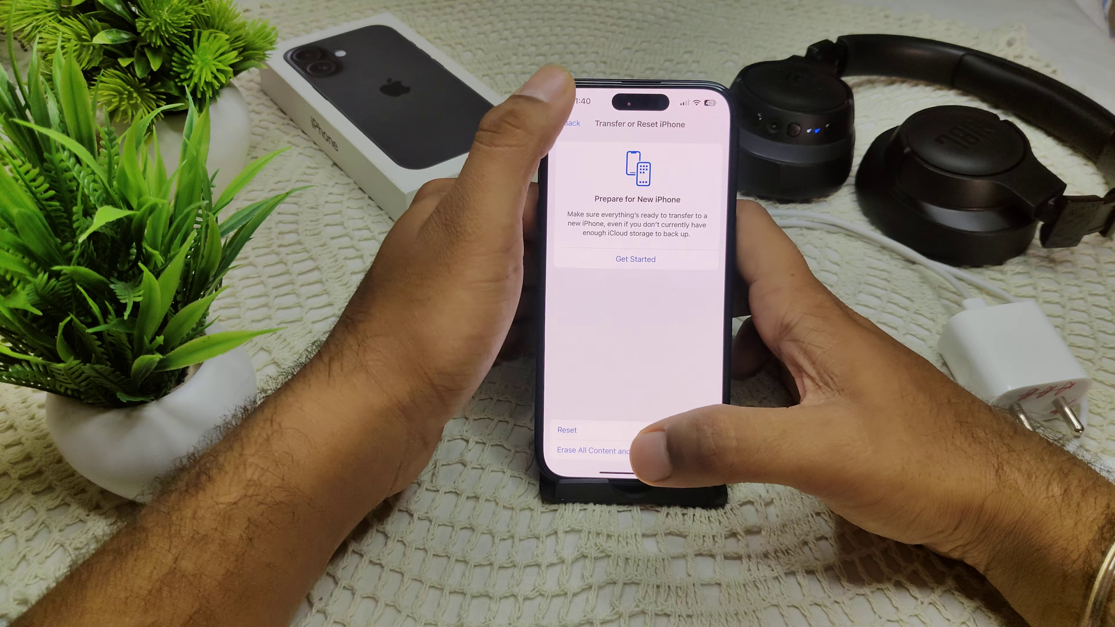
left_click(569, 123)
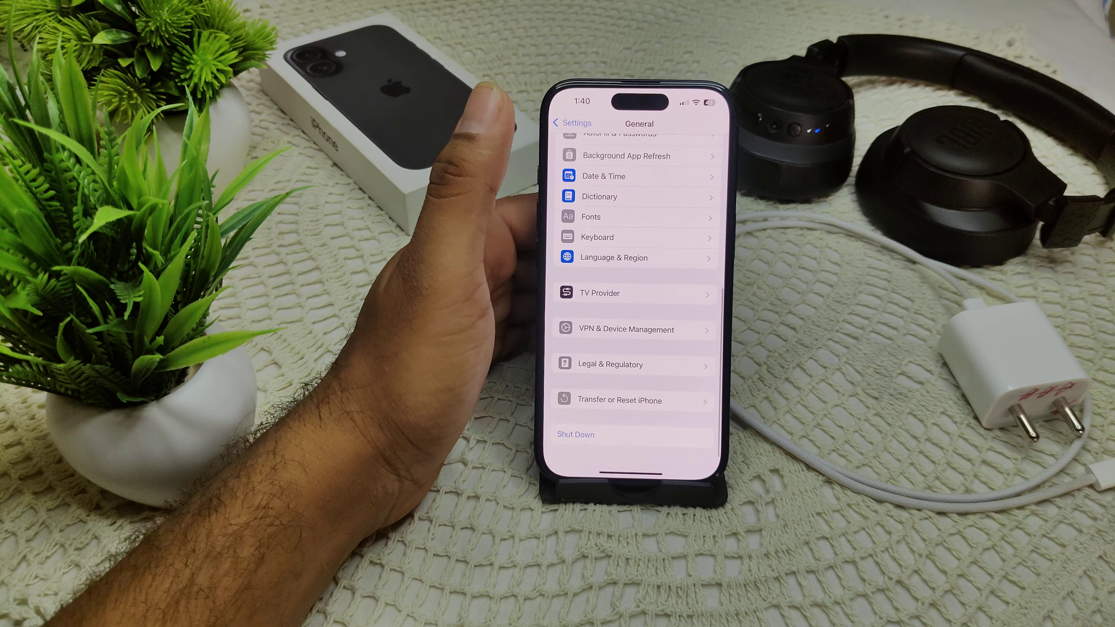